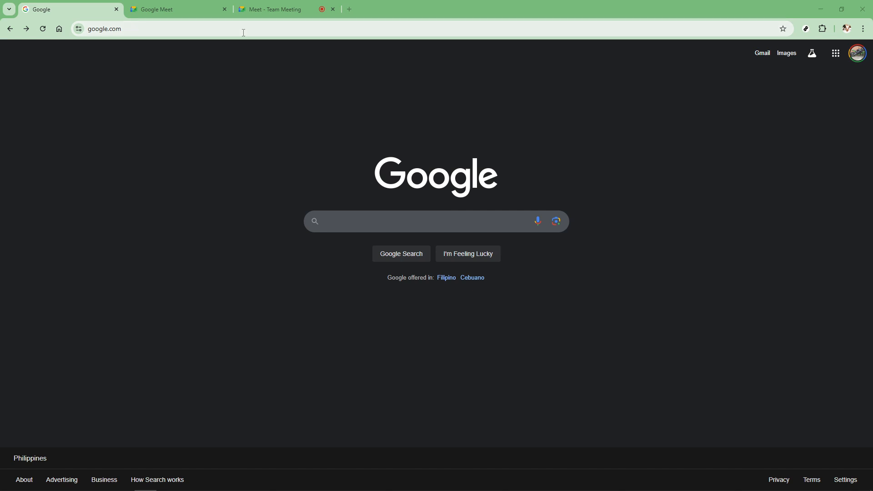
Navigate Chrome to canva.com to load the Canva home page with recent designs
{"action": "type", "text": "https://canva.com/"}
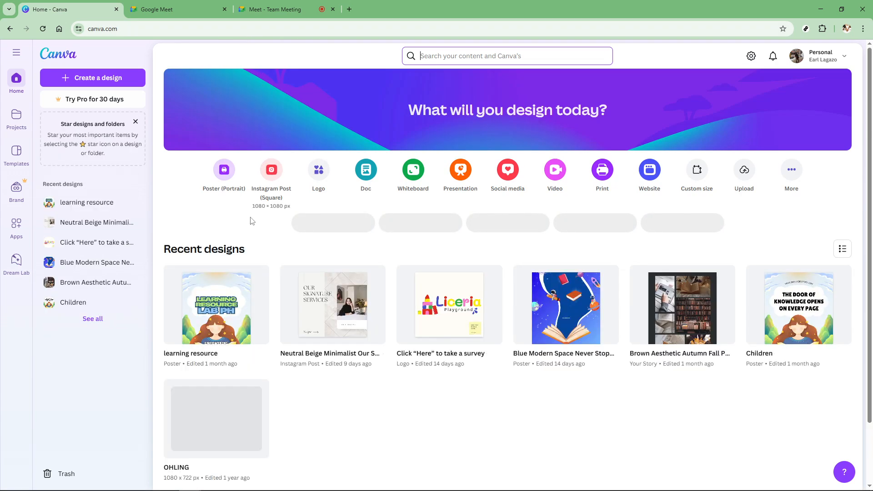
Open the 'learning resource' poster and choose 'No thanks' to stay in the browser editor
{"action": "left_click", "coordinate": [86, 202]}
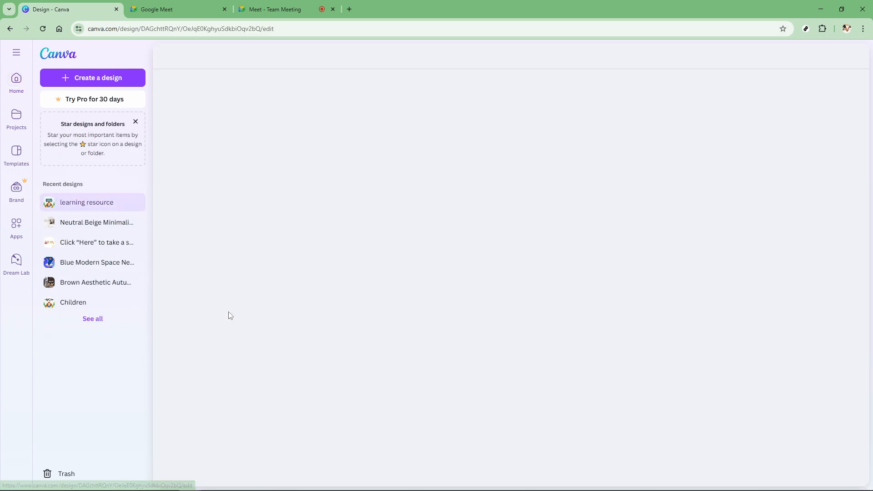
{"action": "left_click", "coordinate": [86, 202]}
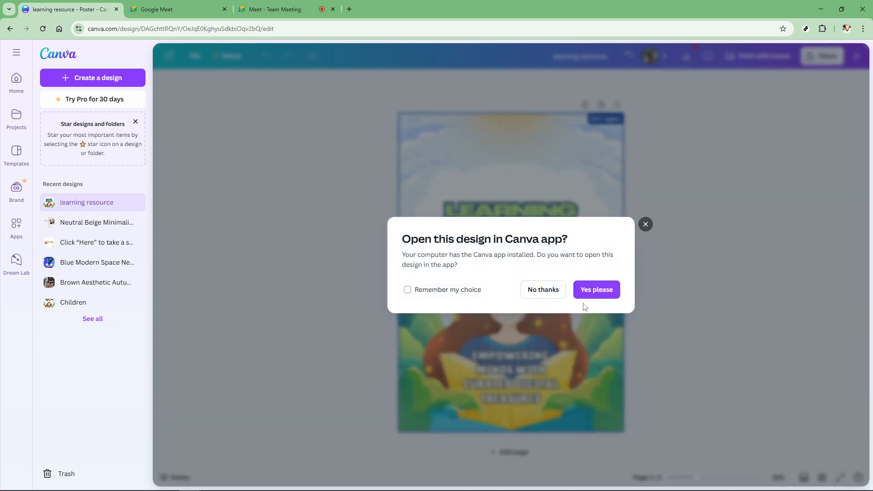
{"action": "left_click", "coordinate": [542, 289]}
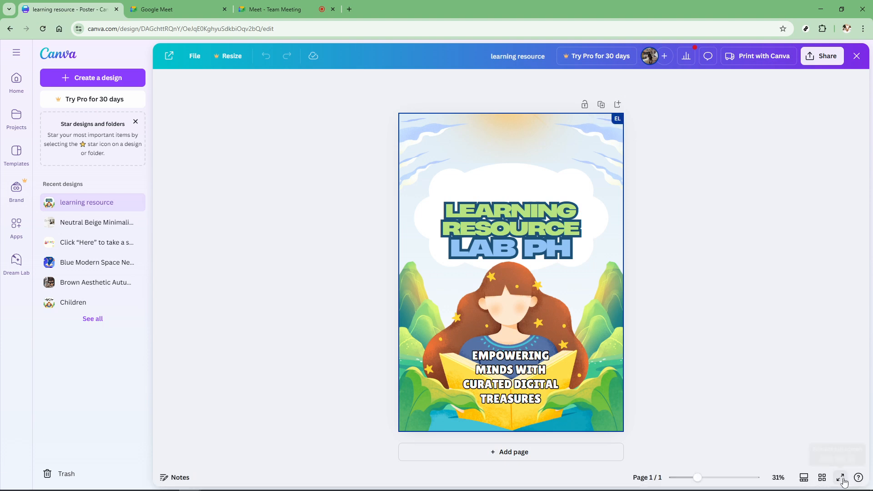
{"action": "mouse_move", "coordinate": [840, 477]}
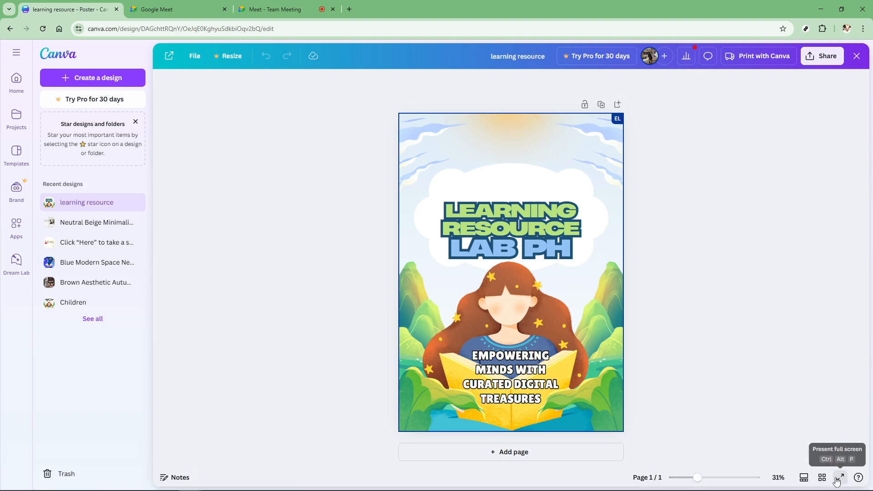
Present the learning resource poster full screen from the editor
{"action": "left_click", "coordinate": [840, 478]}
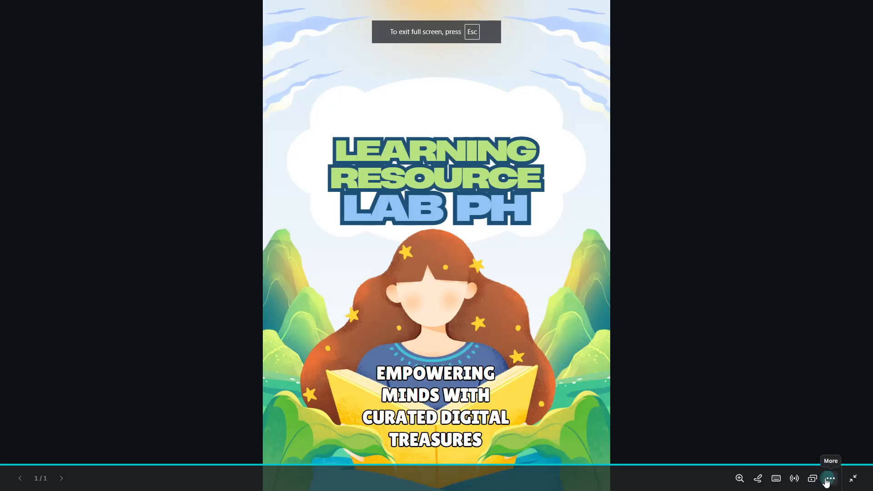
{"action": "mouse_move", "coordinate": [812, 478]}
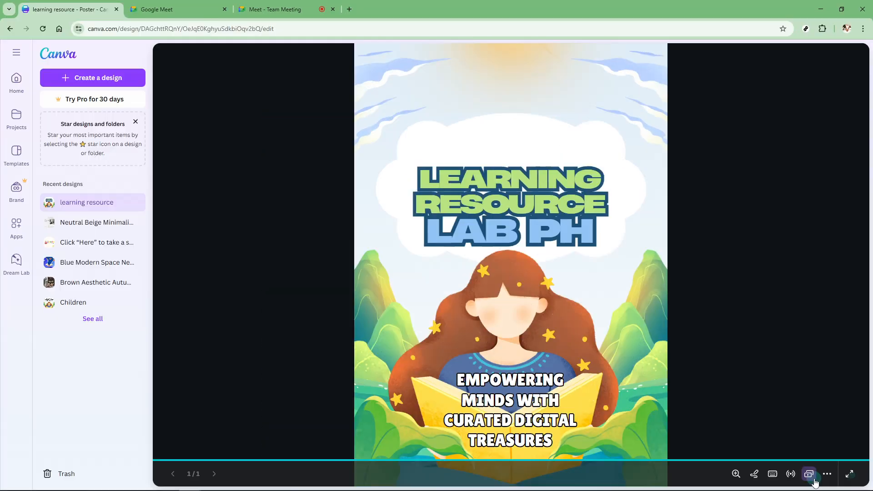
Pop out the presenter window, dismiss its 'Got it' tip, and return to the Team Meeting tab
{"action": "left_click", "coordinate": [808, 473]}
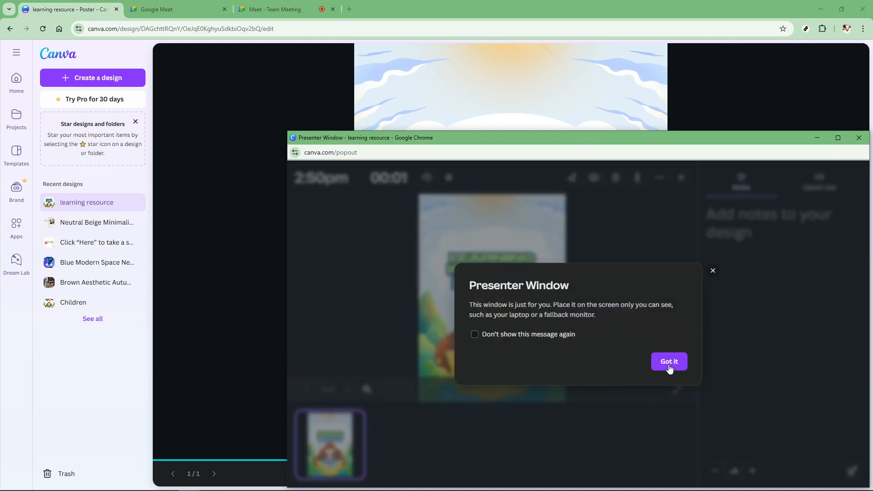
{"action": "left_click", "coordinate": [668, 361]}
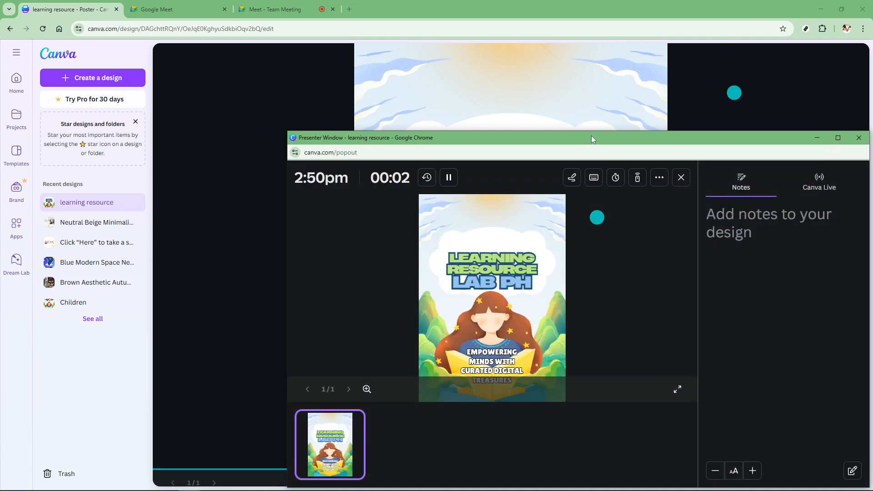
{"action": "left_click", "coordinate": [859, 137]}
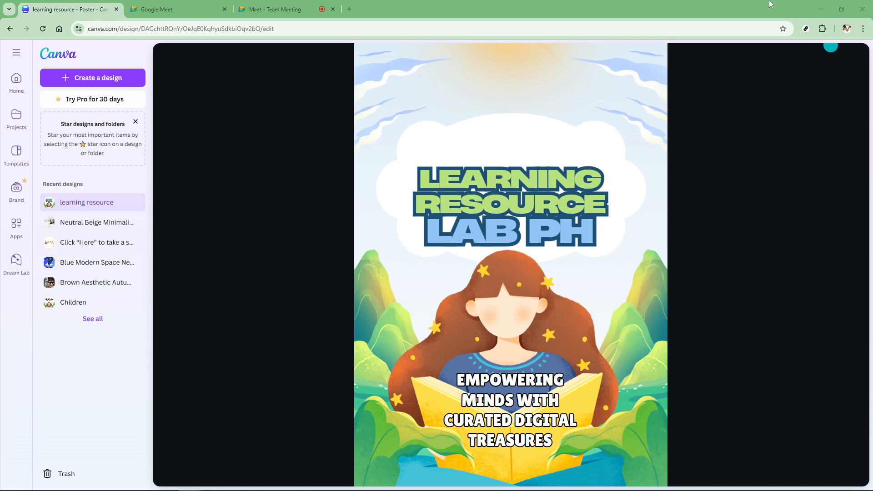
{"action": "left_click", "coordinate": [178, 9]}
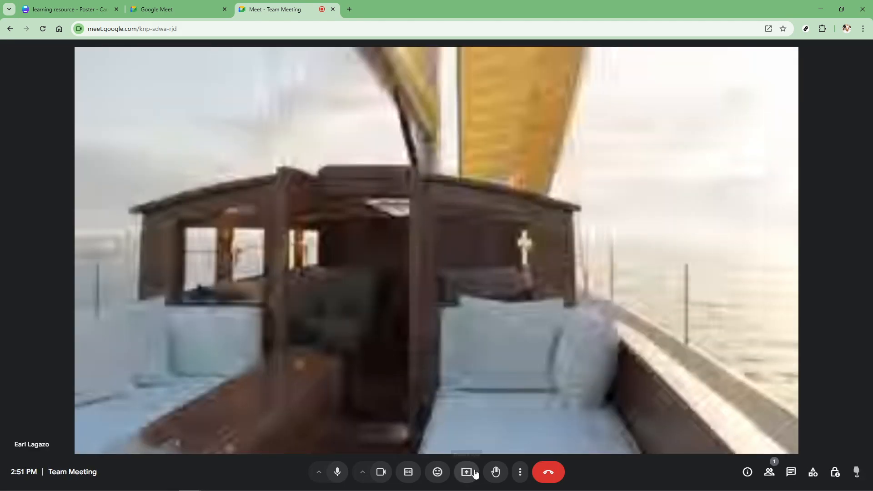
{"action": "mouse_move", "coordinate": [467, 472]}
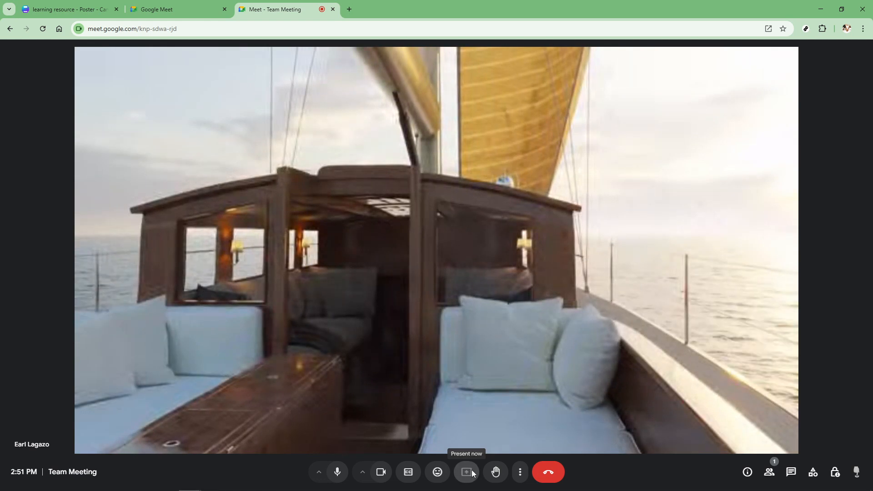
Start 'Present now' in the Google Meet toolbar to choose what to share
{"action": "left_click", "coordinate": [467, 472]}
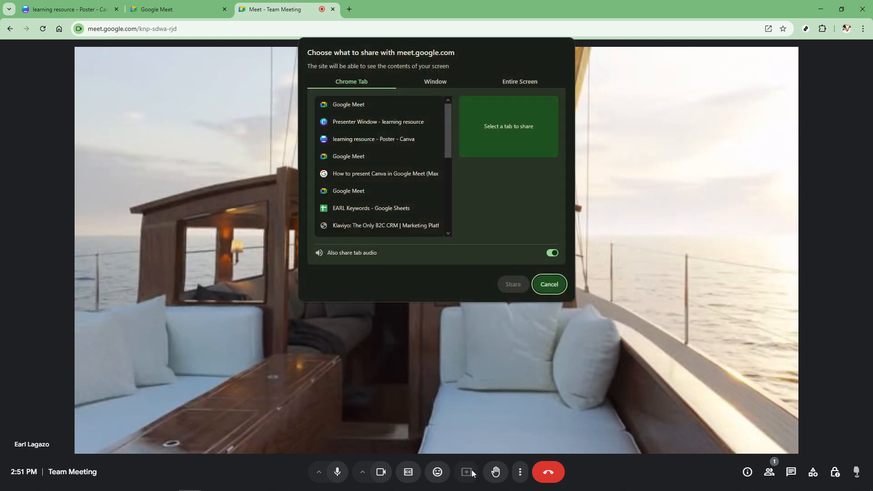
{"action": "mouse_move", "coordinate": [370, 94]}
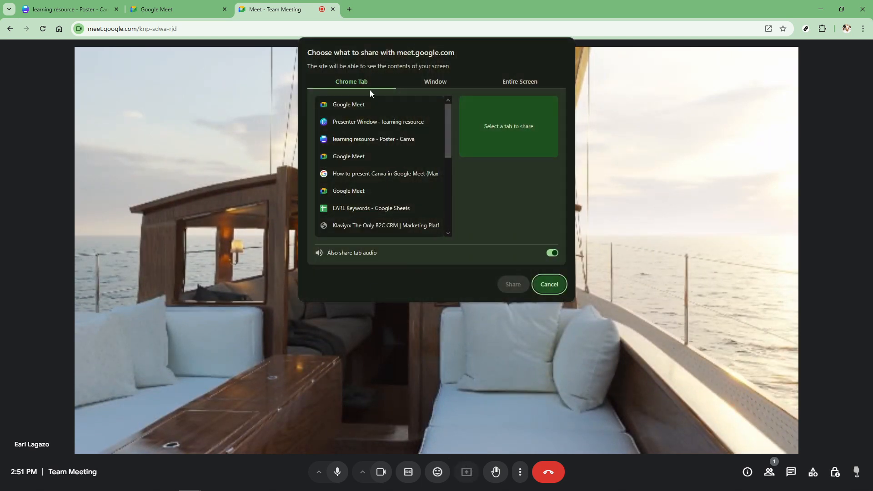
{"action": "mouse_move", "coordinate": [366, 118]}
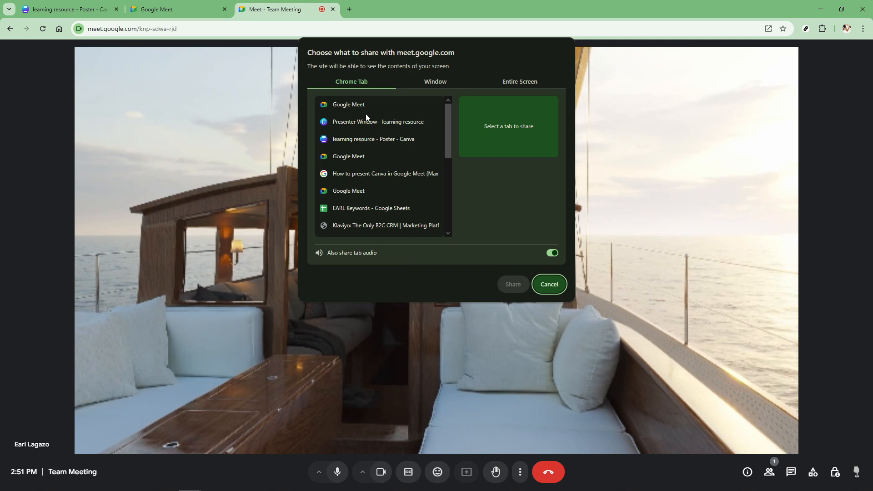
{"action": "mouse_move", "coordinate": [366, 141]}
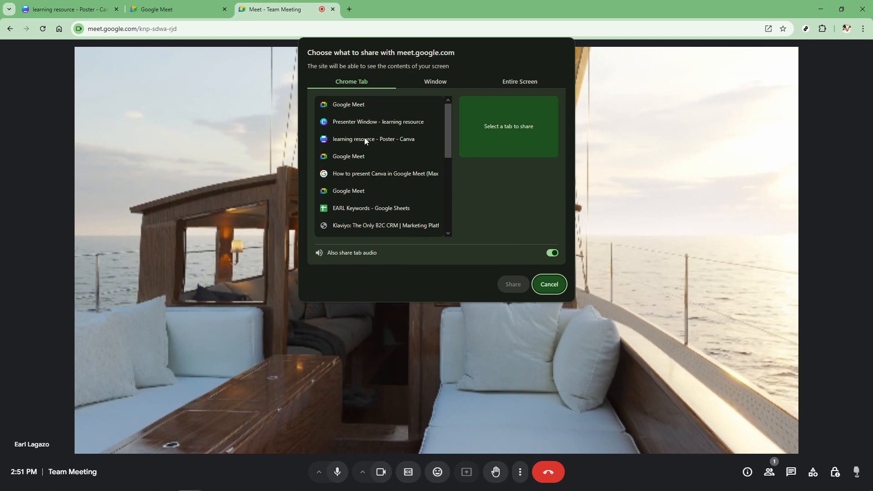
Share the 'learning resource - Poster - Canva' Chrome tab with the meeting
{"action": "left_click", "coordinate": [373, 138]}
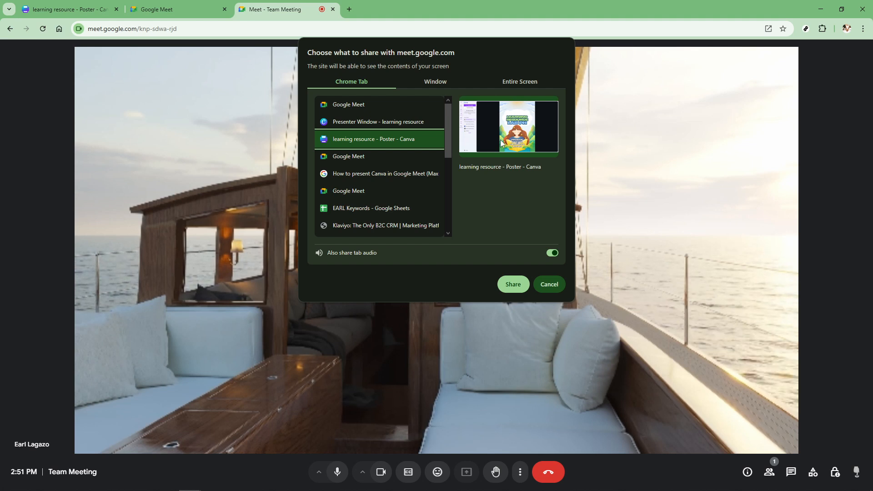
{"action": "mouse_move", "coordinate": [502, 195]}
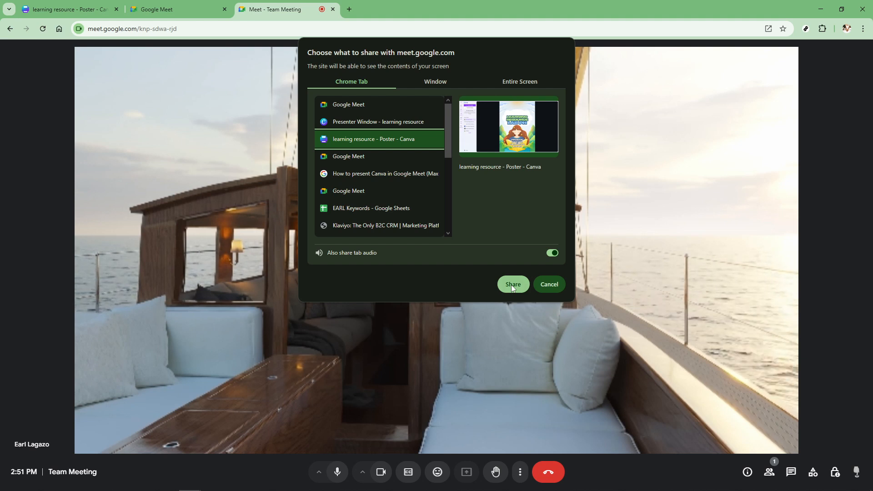
{"action": "left_click", "coordinate": [512, 284]}
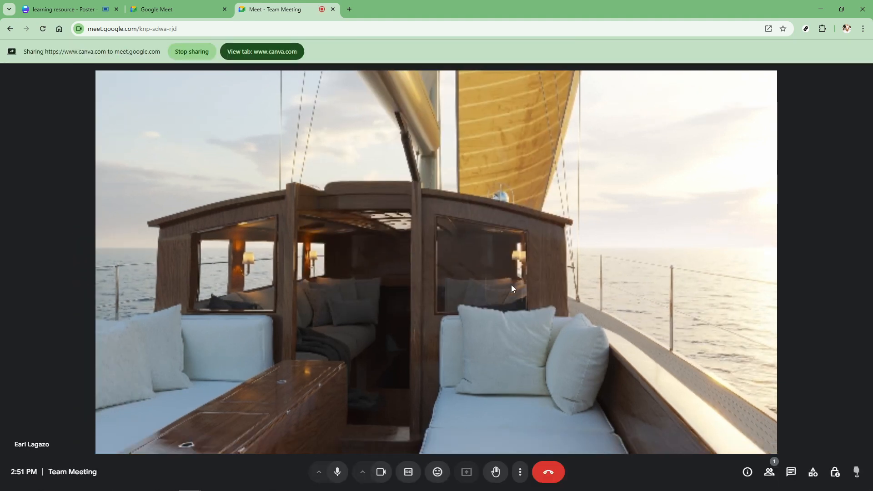
View the shared Canva poster presentation in the Meet call layout
{"action": "left_click", "coordinate": [466, 476]}
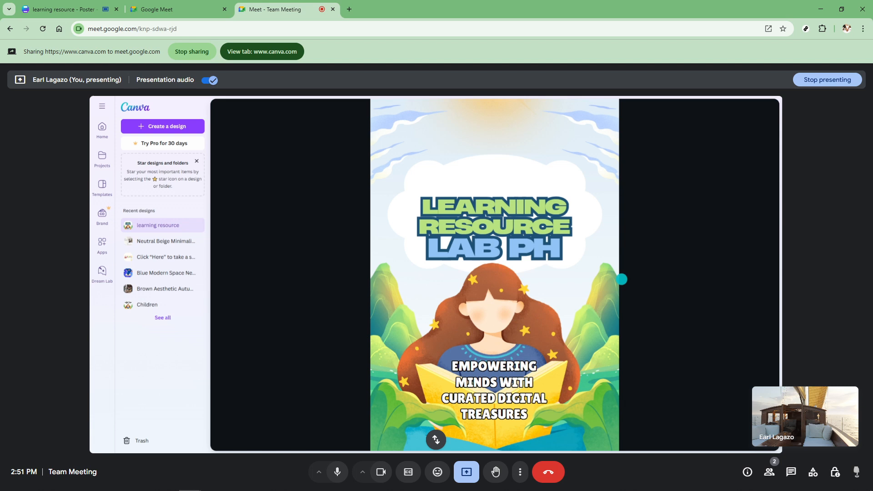
{"action": "mouse_move", "coordinate": [688, 126]}
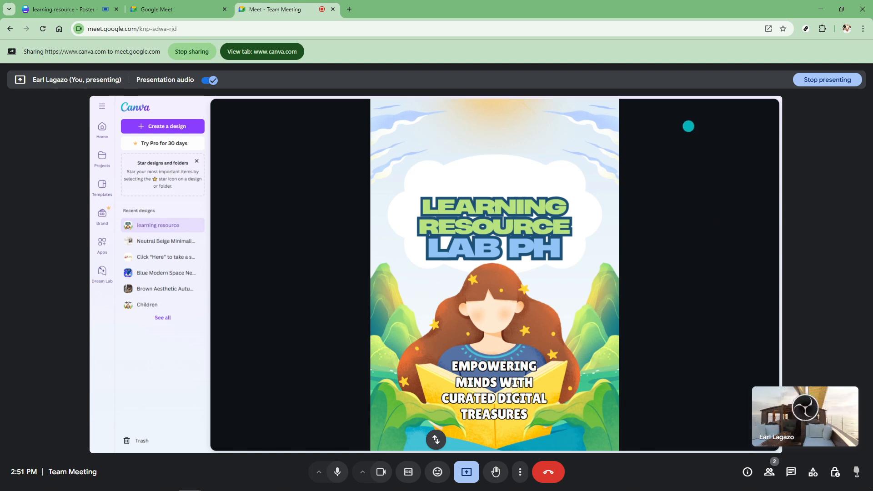
{"action": "mouse_move", "coordinate": [683, 101]}
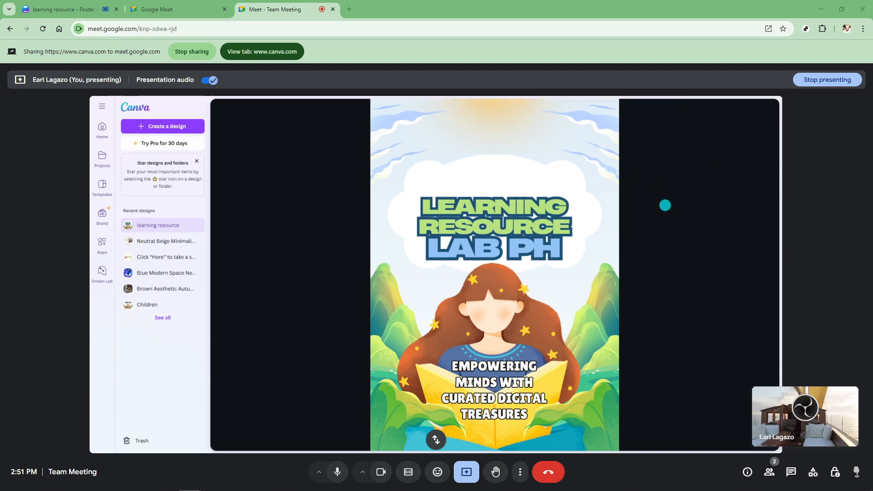
{"action": "mouse_move", "coordinate": [708, 228]}
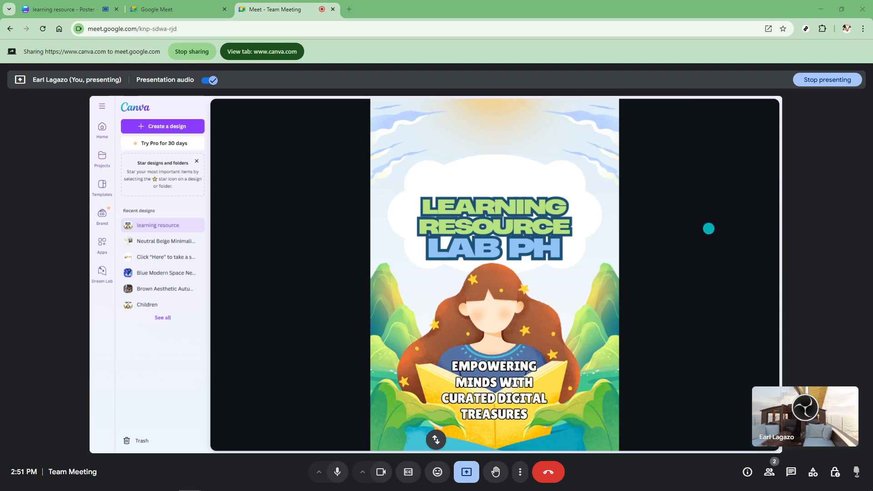
{"action": "mouse_move", "coordinate": [718, 206]}
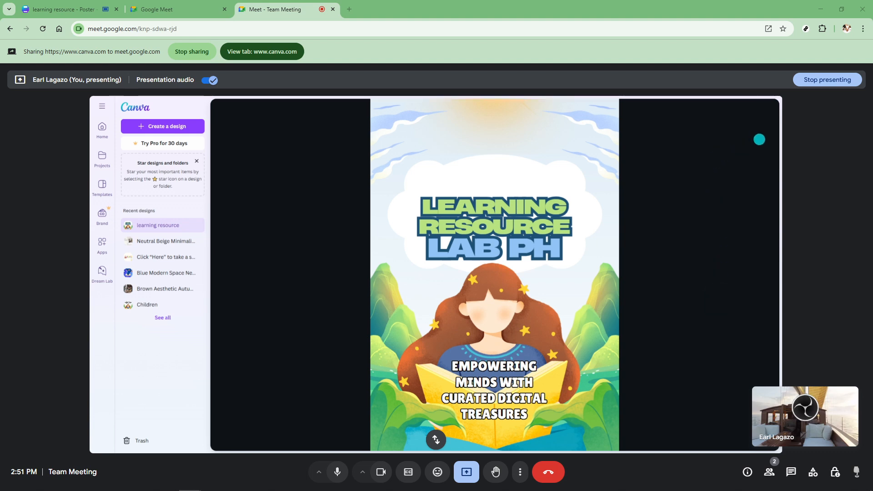
{"action": "mouse_move", "coordinate": [557, 167]}
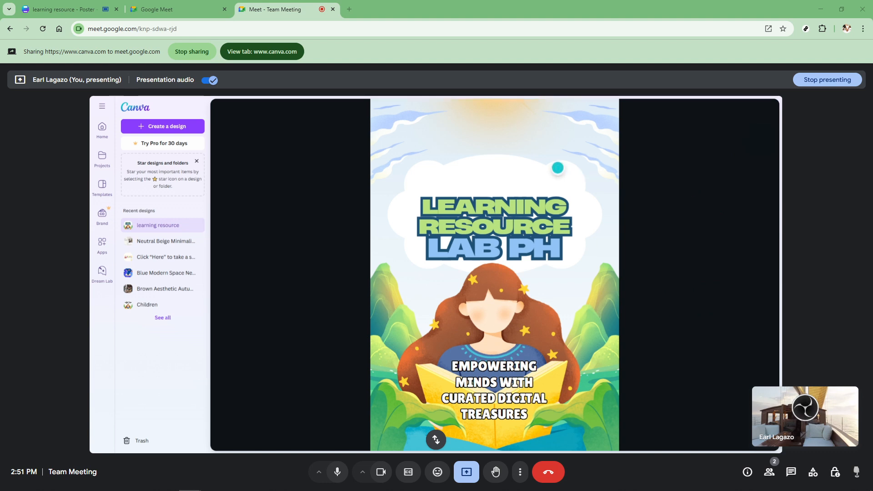